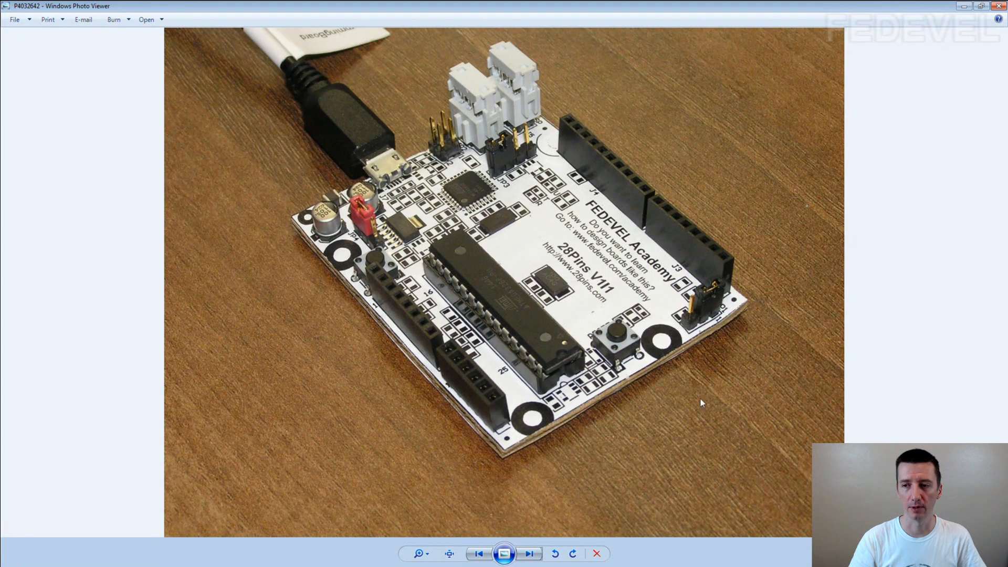
mouse_move(315, 363)
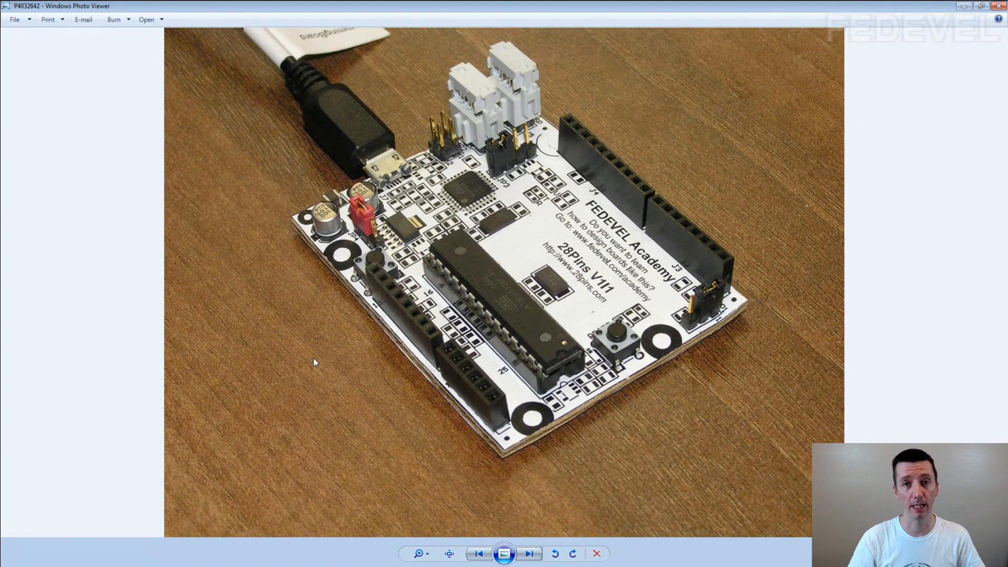
mouse_move(425, 375)
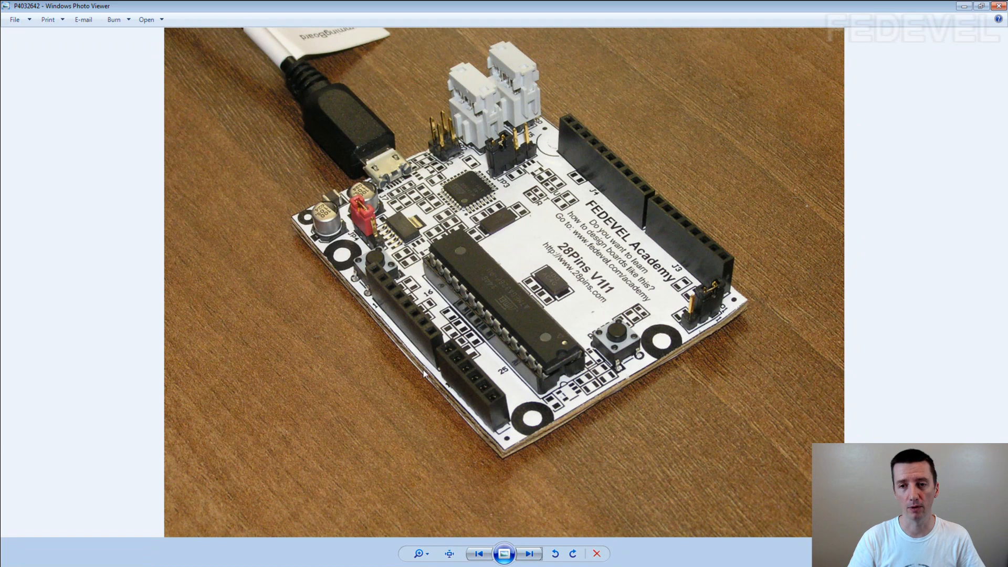
mouse_move(343, 376)
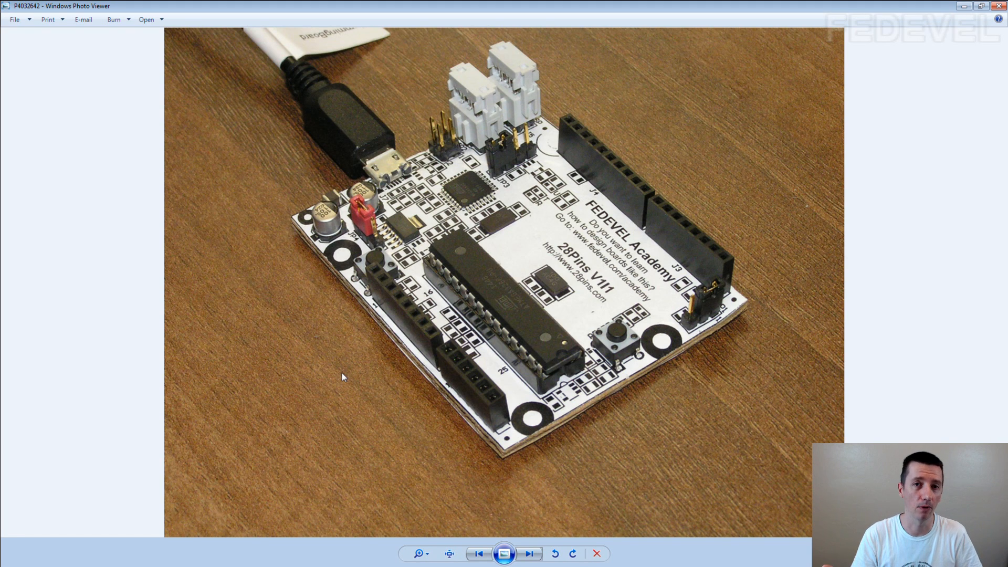
mouse_move(293, 187)
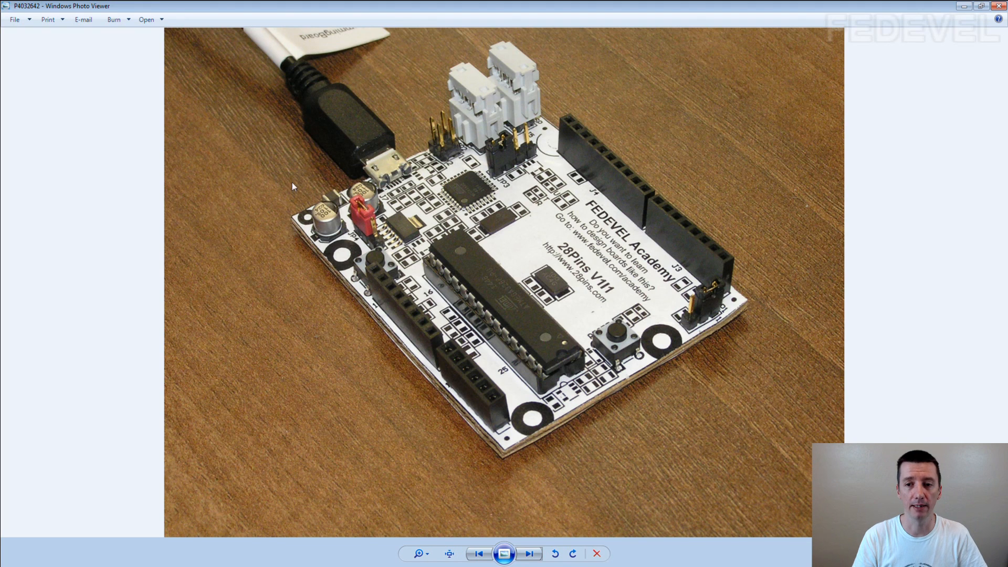
mouse_move(701, 275)
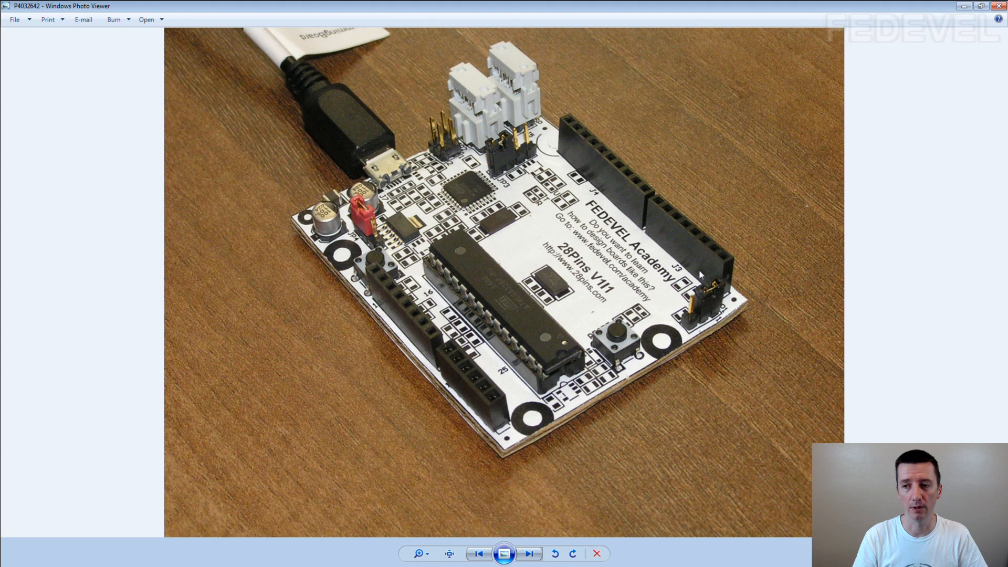
mouse_move(718, 290)
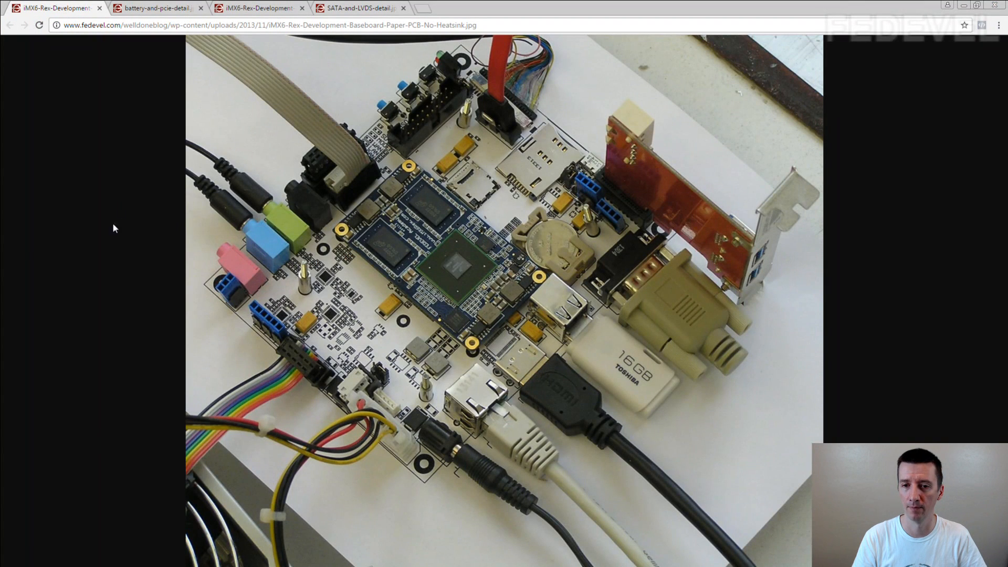
mouse_move(180, 410)
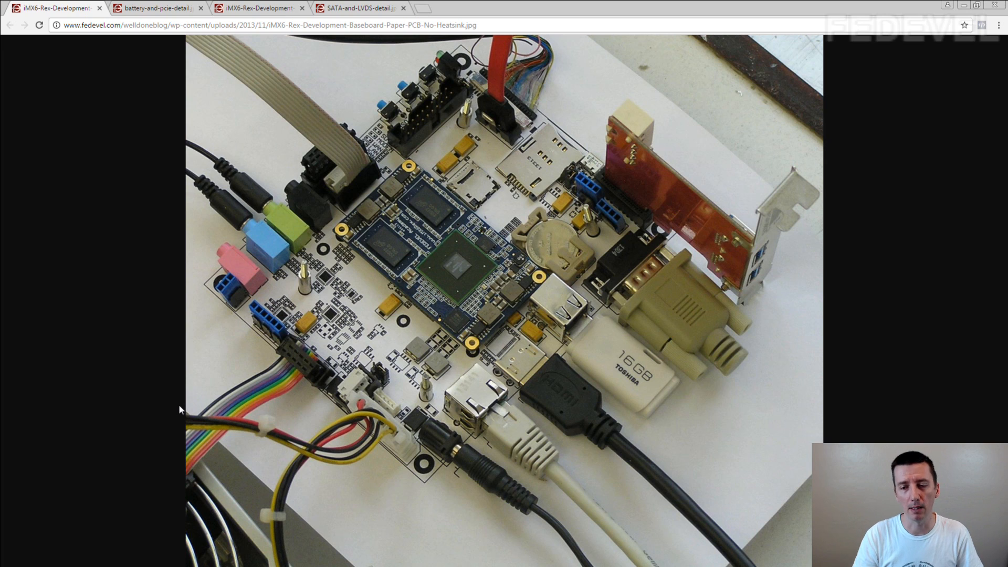
mouse_move(182, 385)
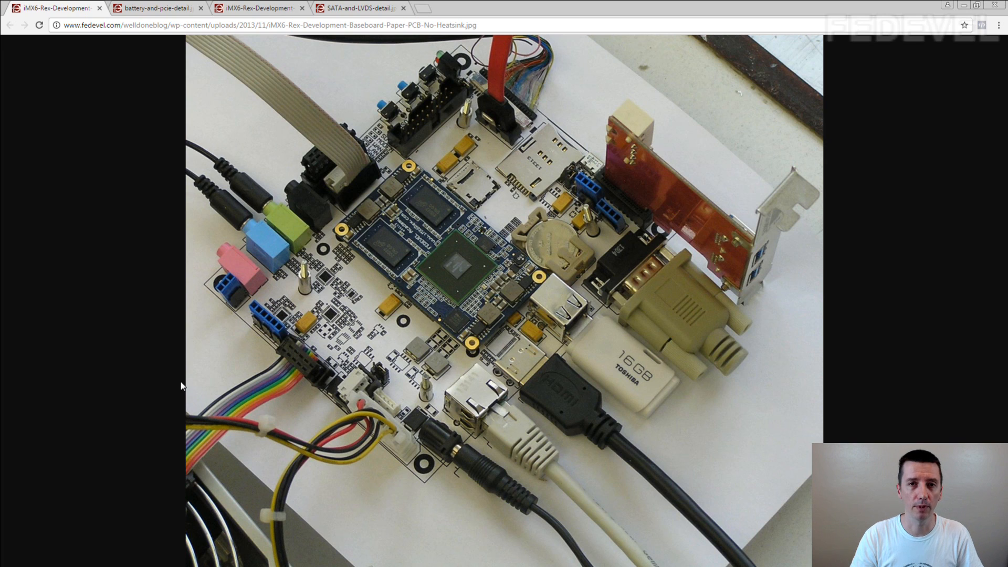
mouse_move(34, 321)
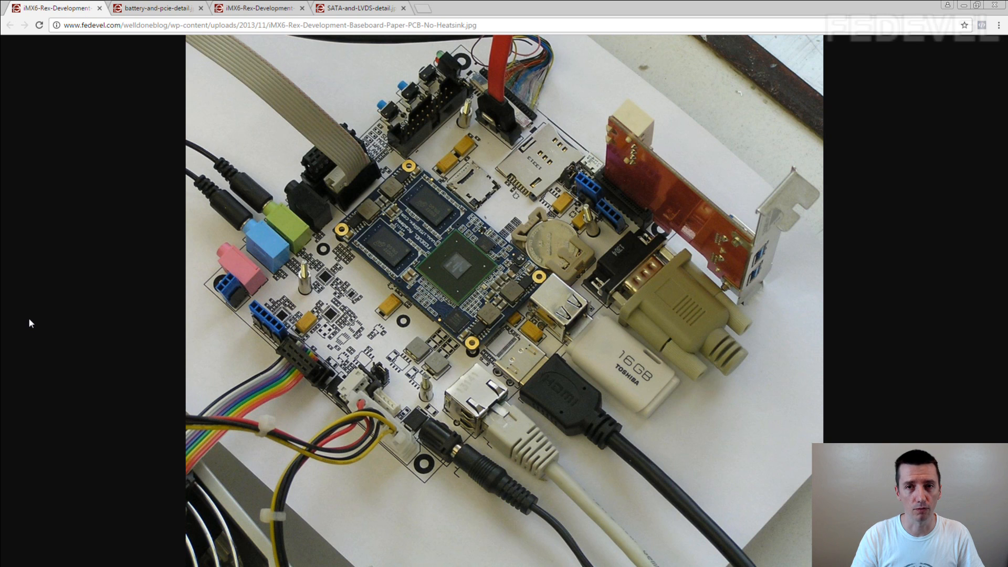
mouse_move(455, 272)
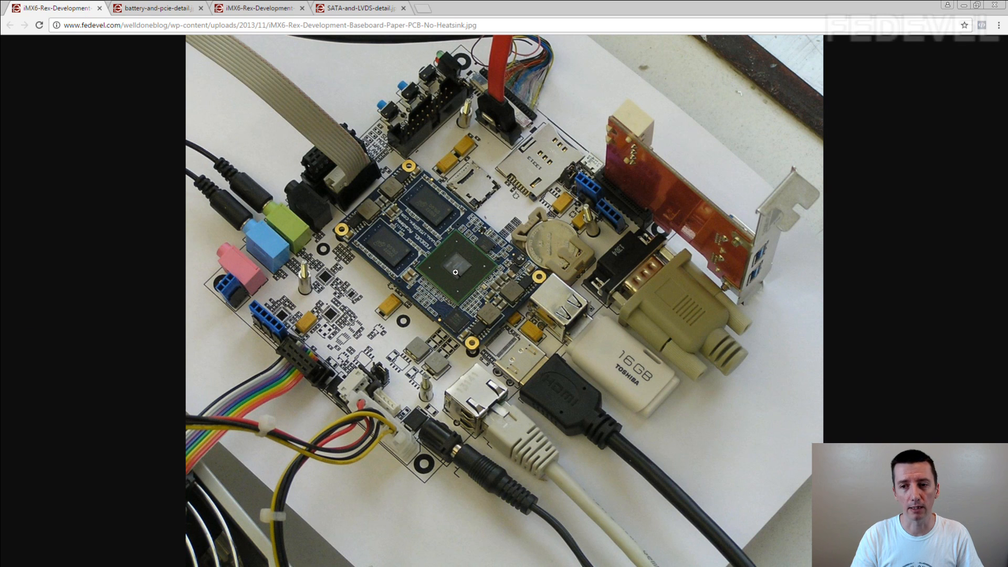
mouse_move(405, 269)
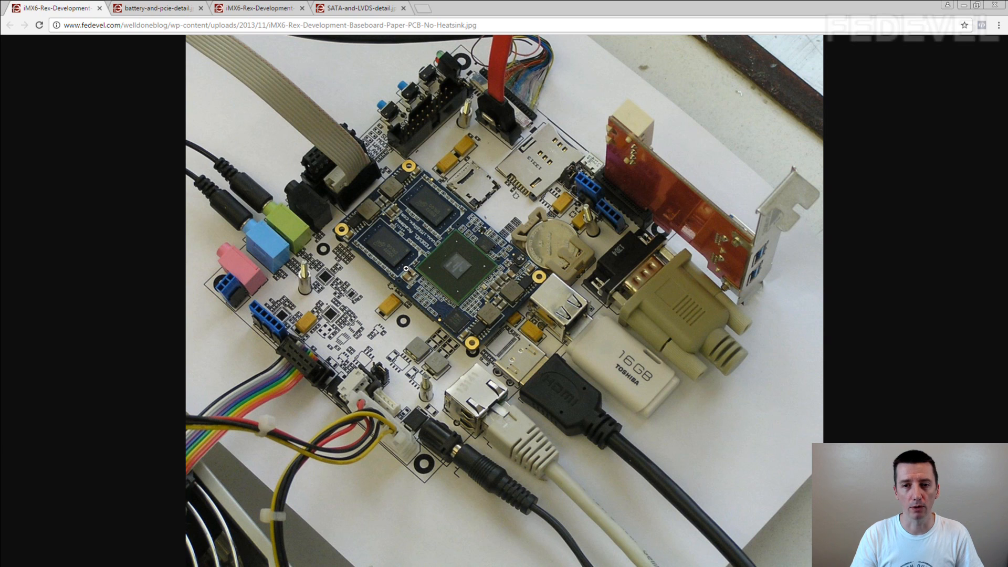
mouse_move(234, 309)
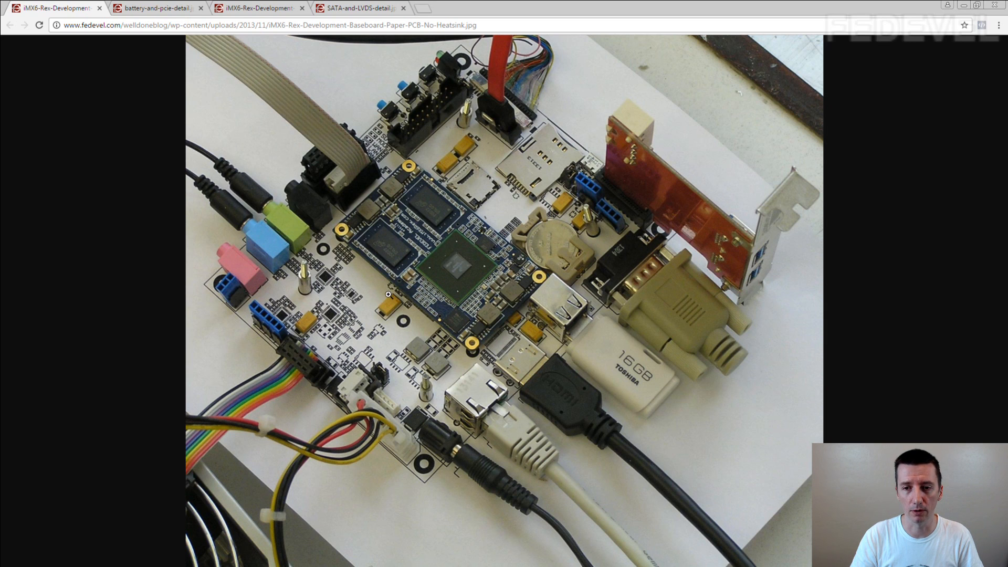
mouse_move(348, 297)
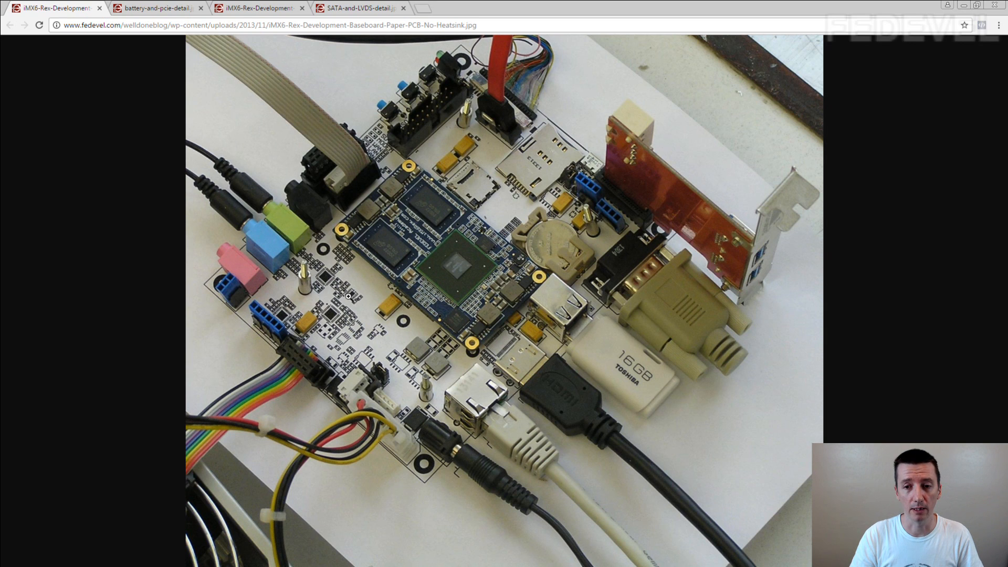
mouse_move(354, 271)
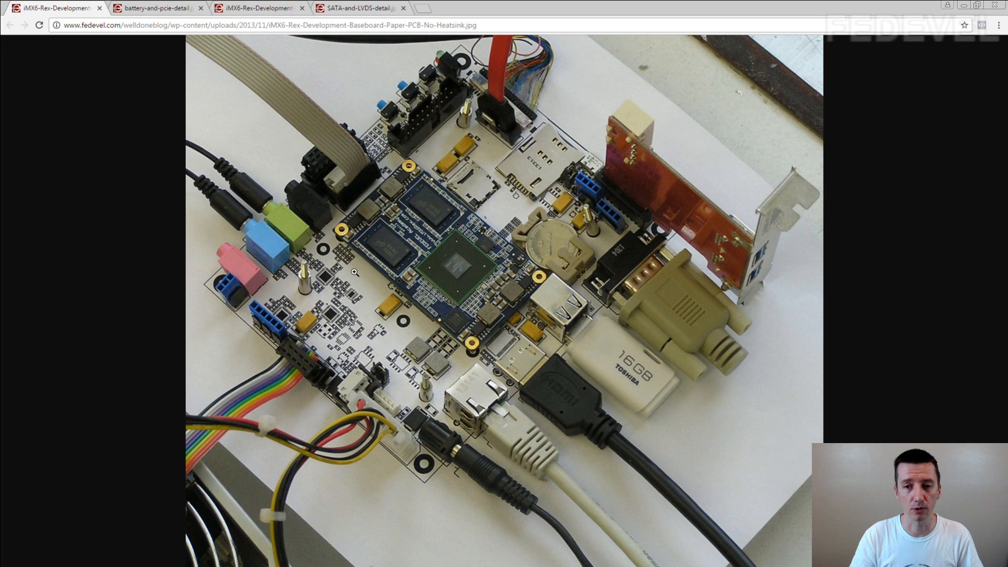
mouse_move(438, 333)
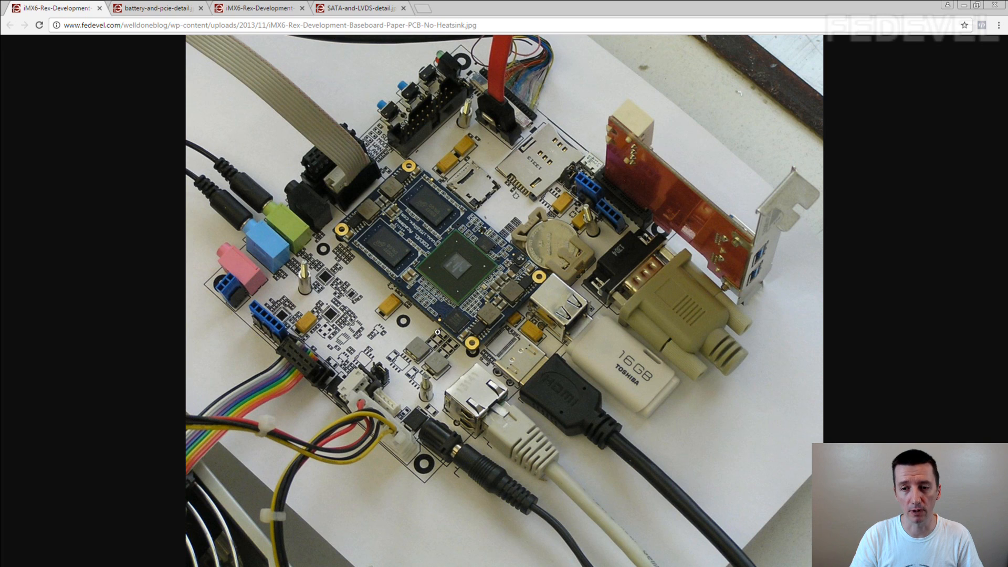
mouse_move(328, 234)
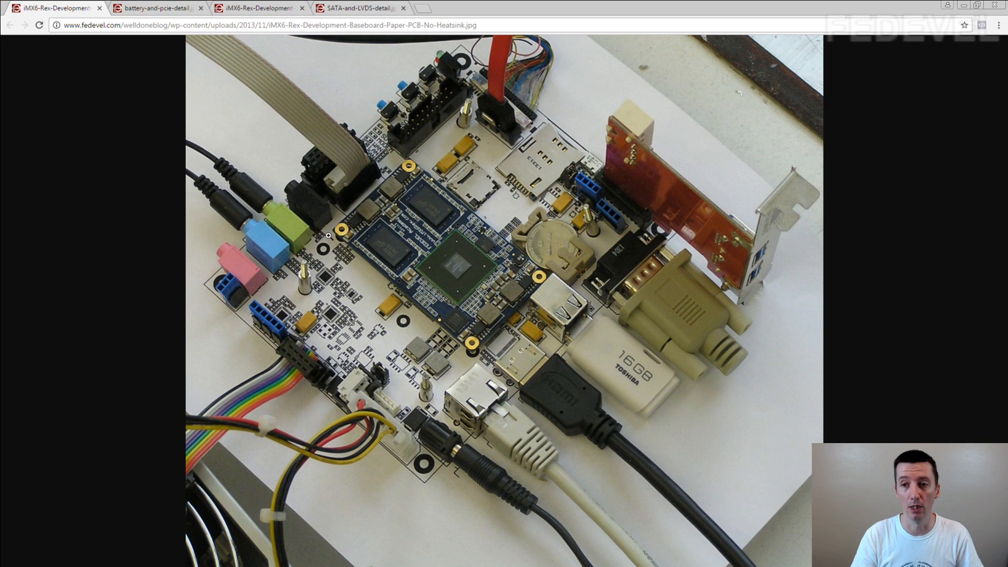
mouse_move(493, 171)
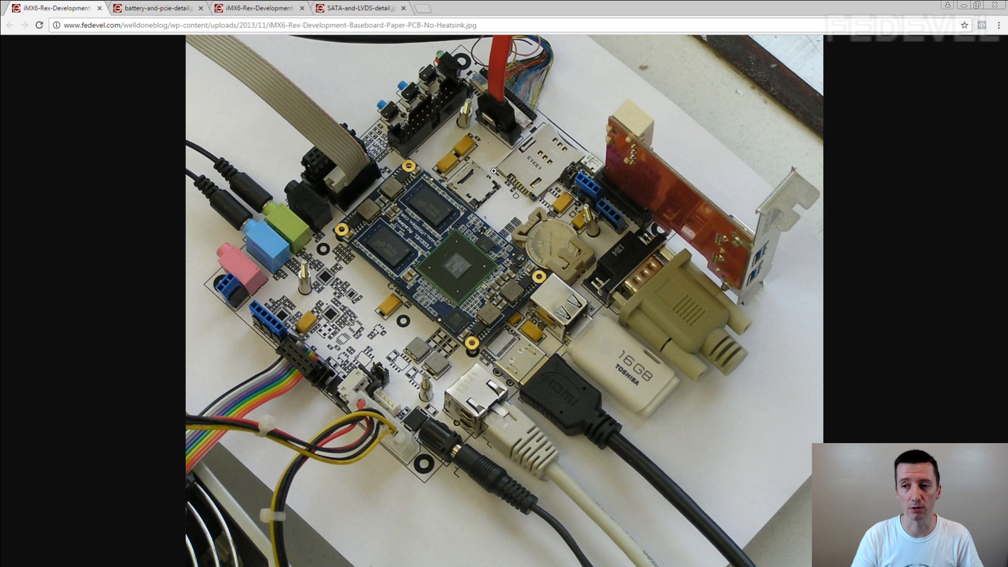
- Switch from the full iMX6 Rex baseboard photo to the battery-and-pcie-detail close-up
click(154, 7)
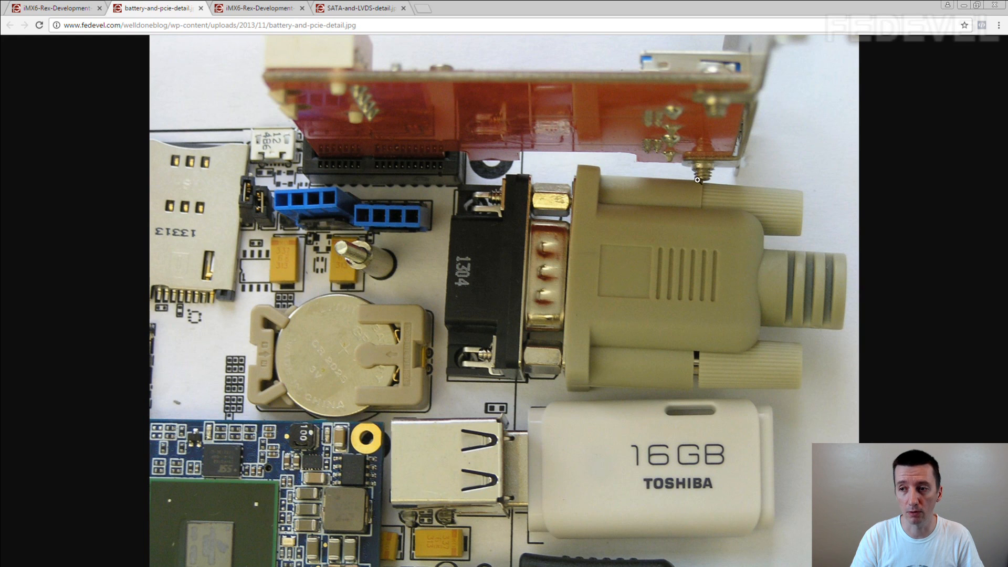
mouse_move(706, 190)
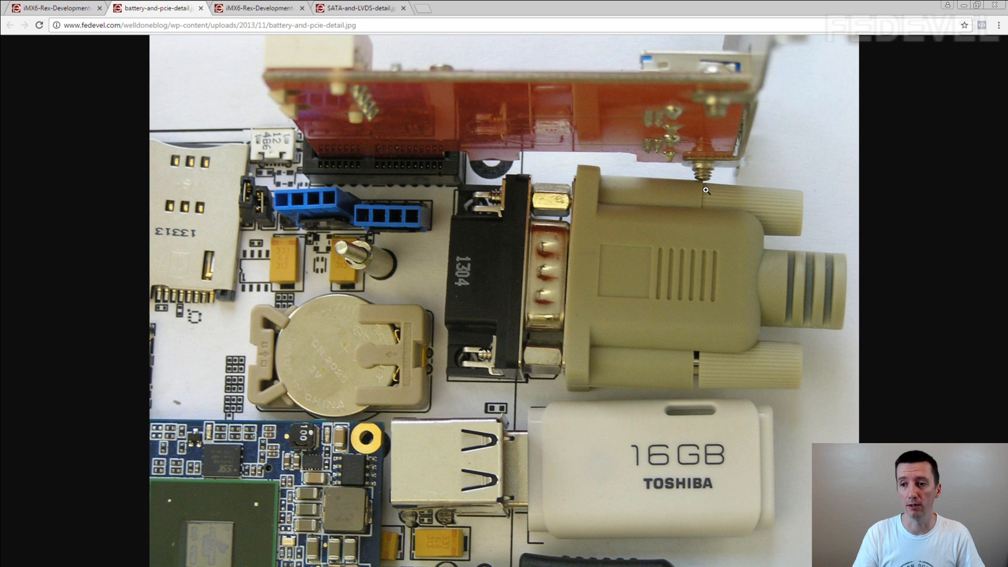
mouse_move(585, 254)
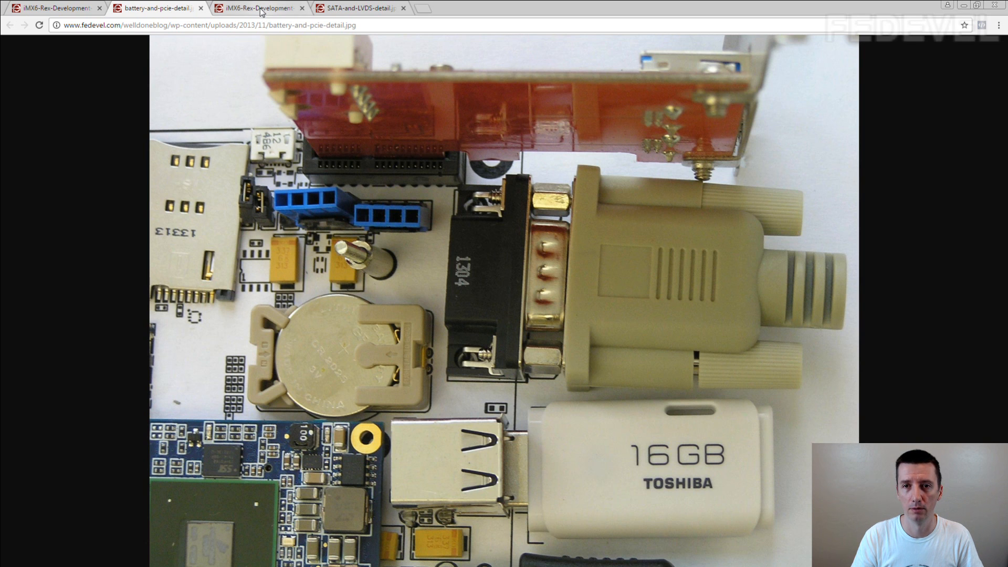
- Switch to the SATA-and-LVDS-detail.jpg close-up beside the SD card slot
click(357, 7)
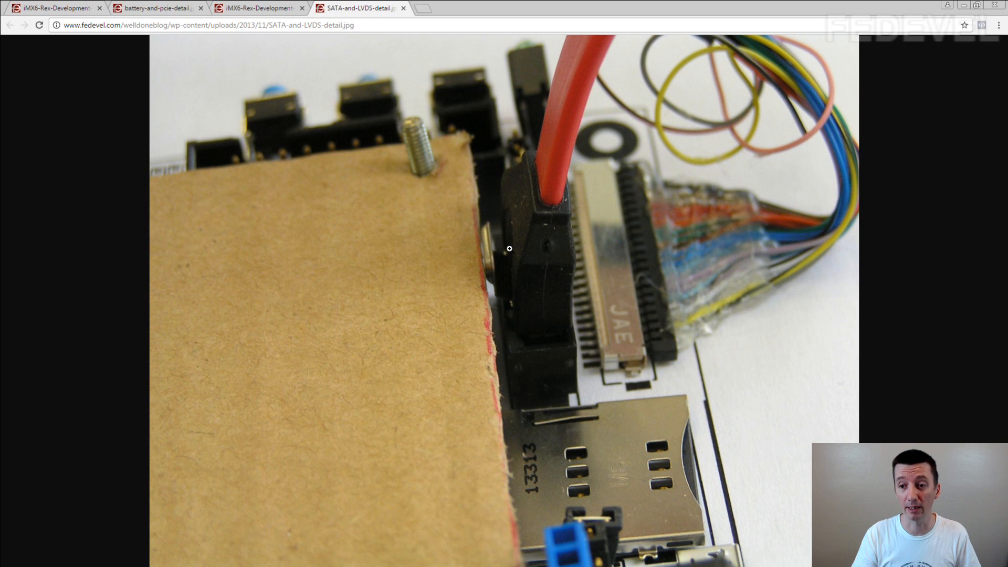
mouse_move(492, 268)
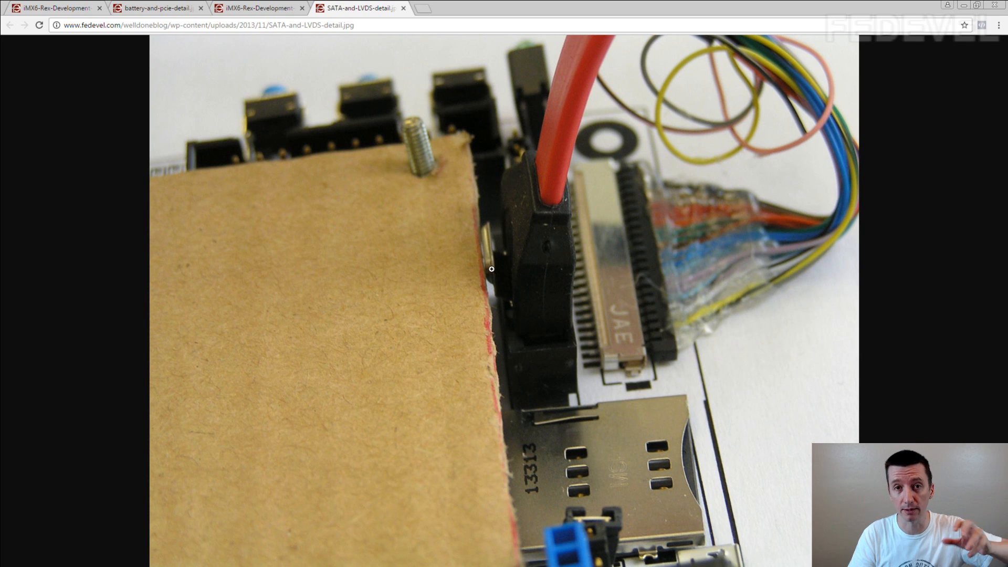